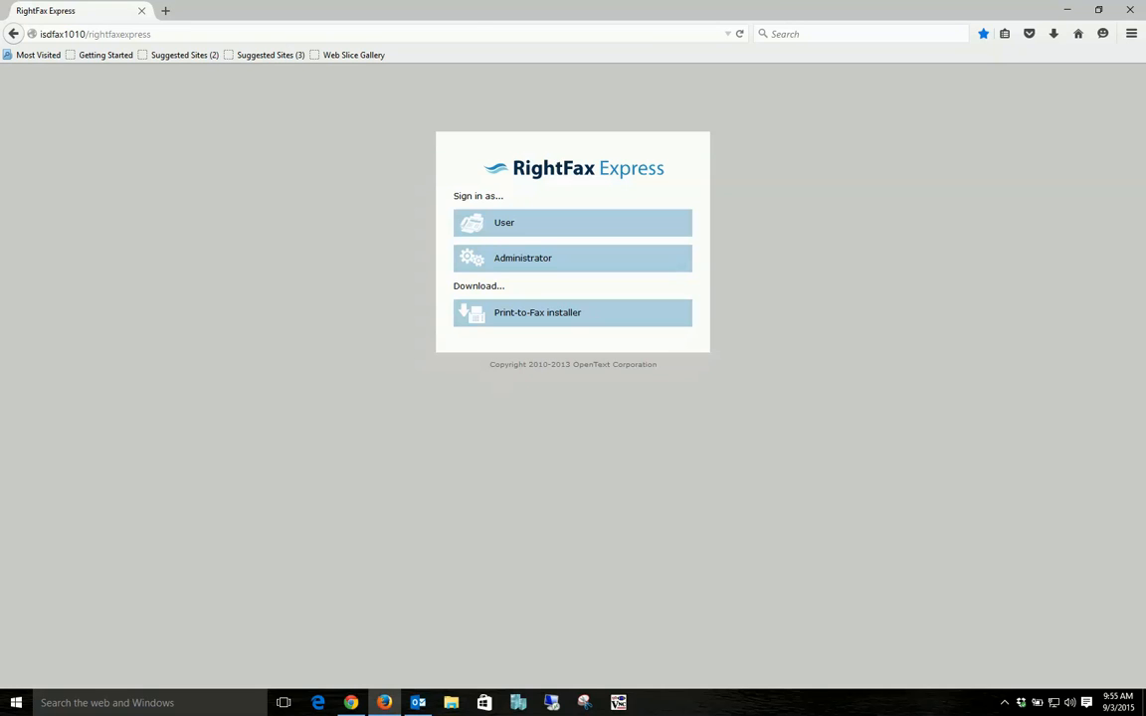
mouse_move(196, 46)
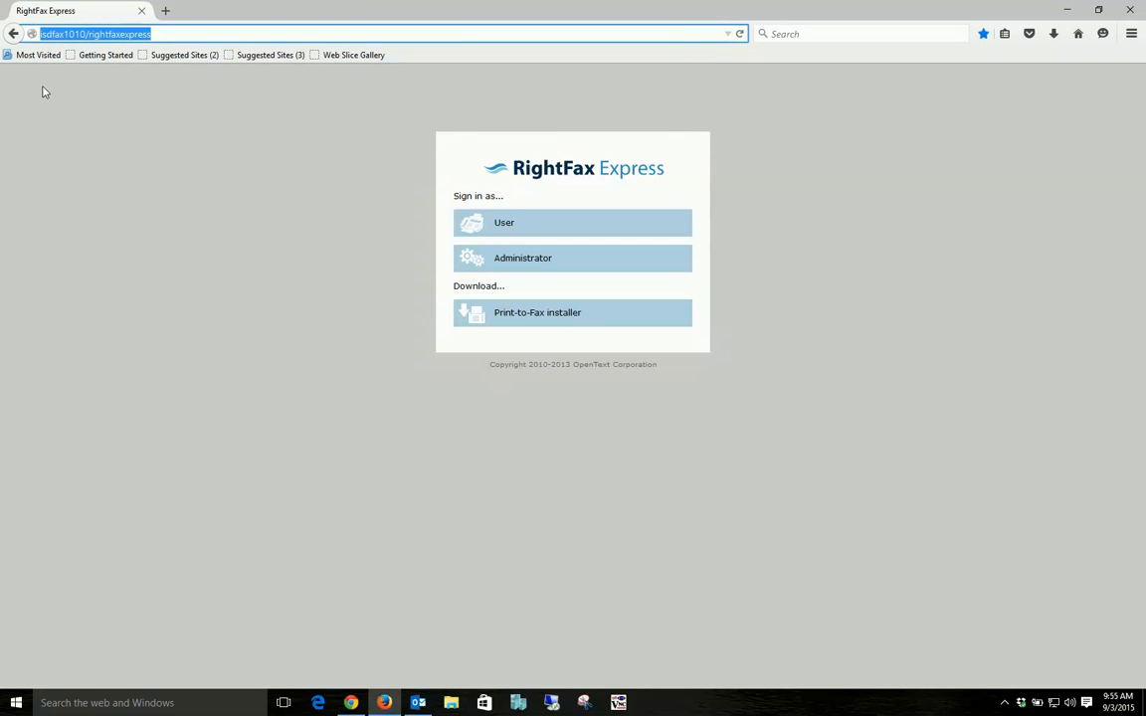
mouse_move(85, 163)
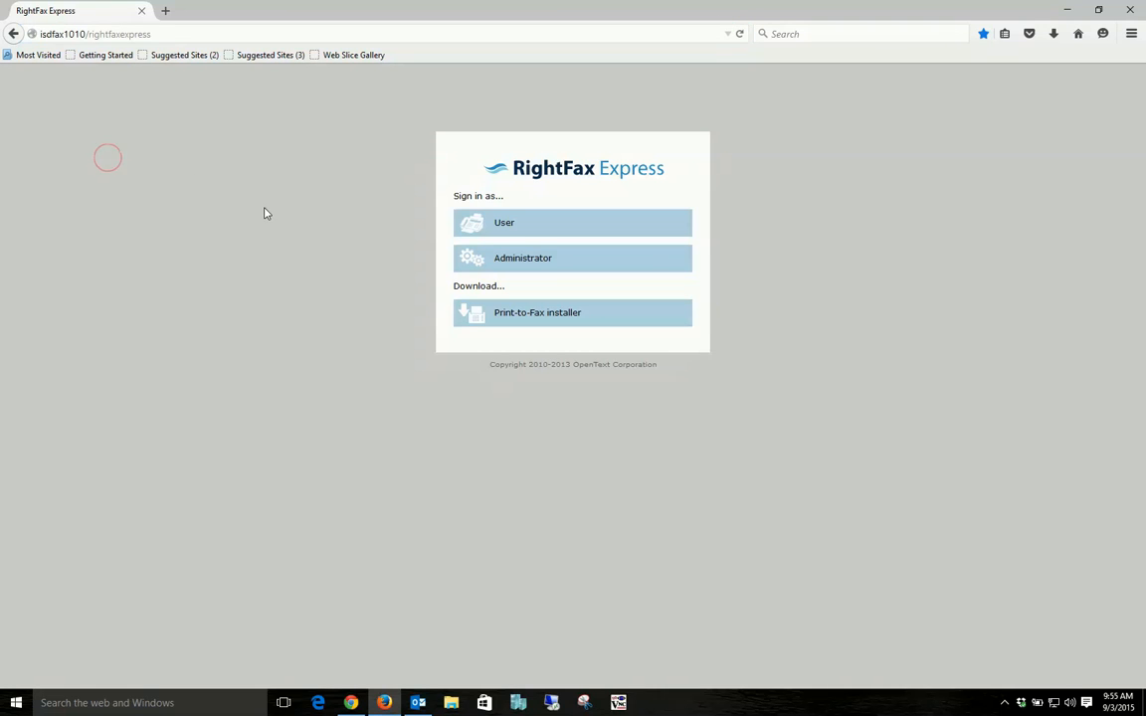
mouse_move(526, 229)
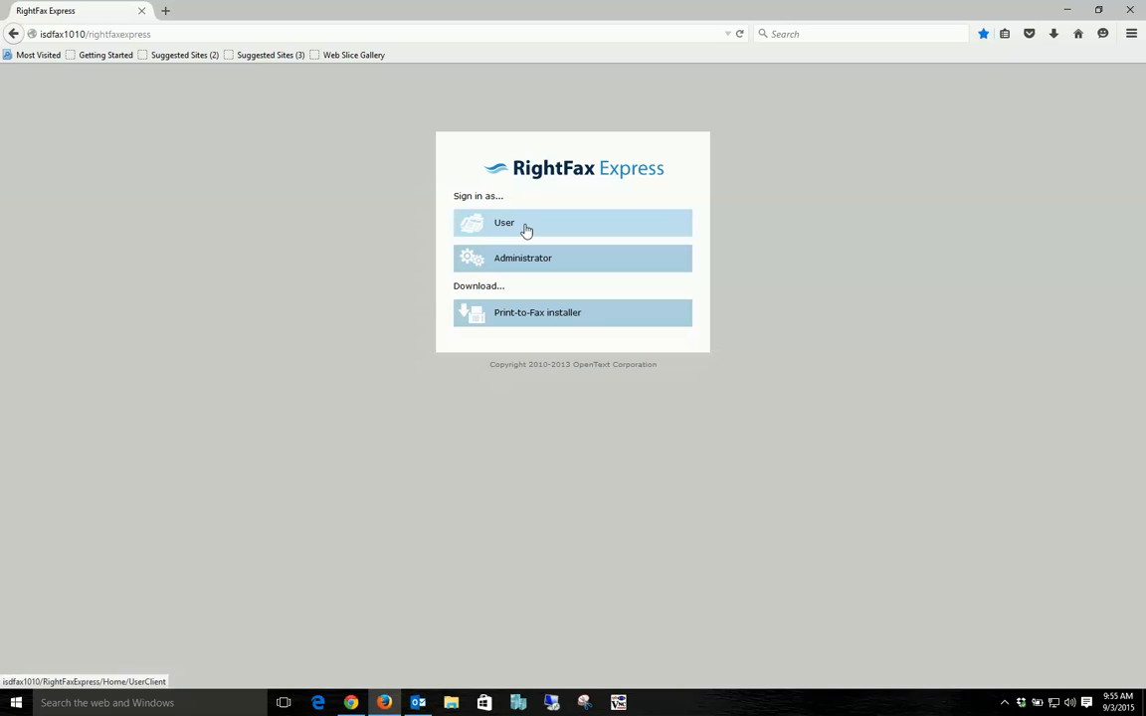
Step: Sign in as user a086 and open the Preferences window
click(524, 221)
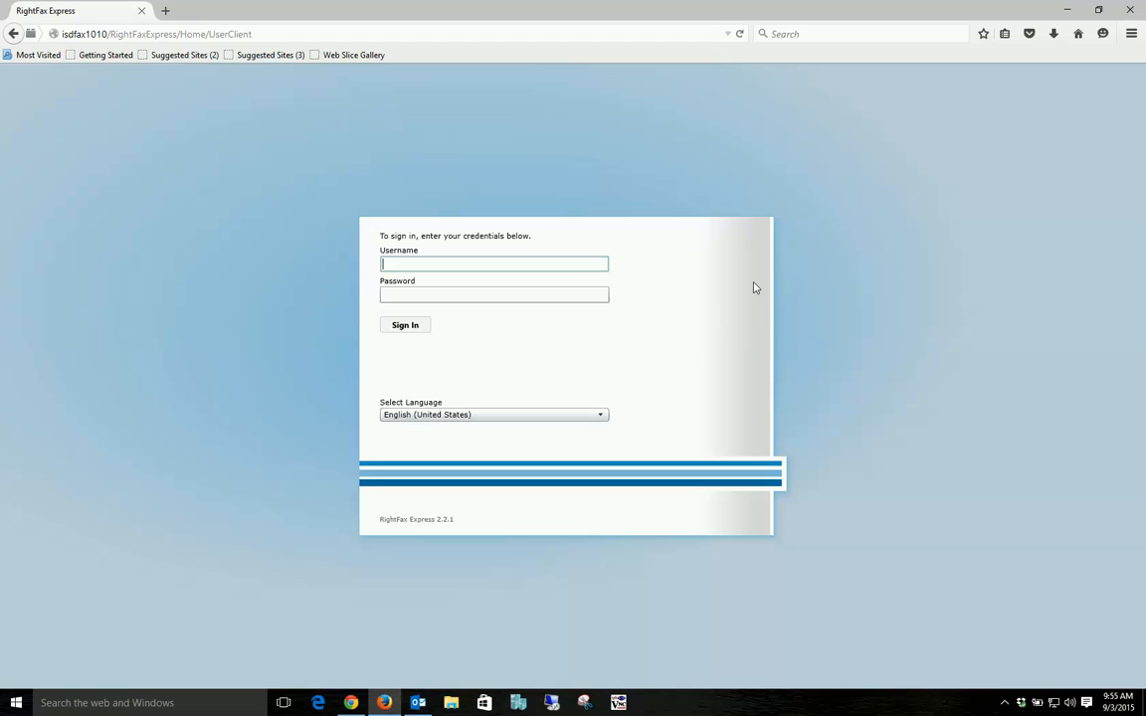
text(a08634)
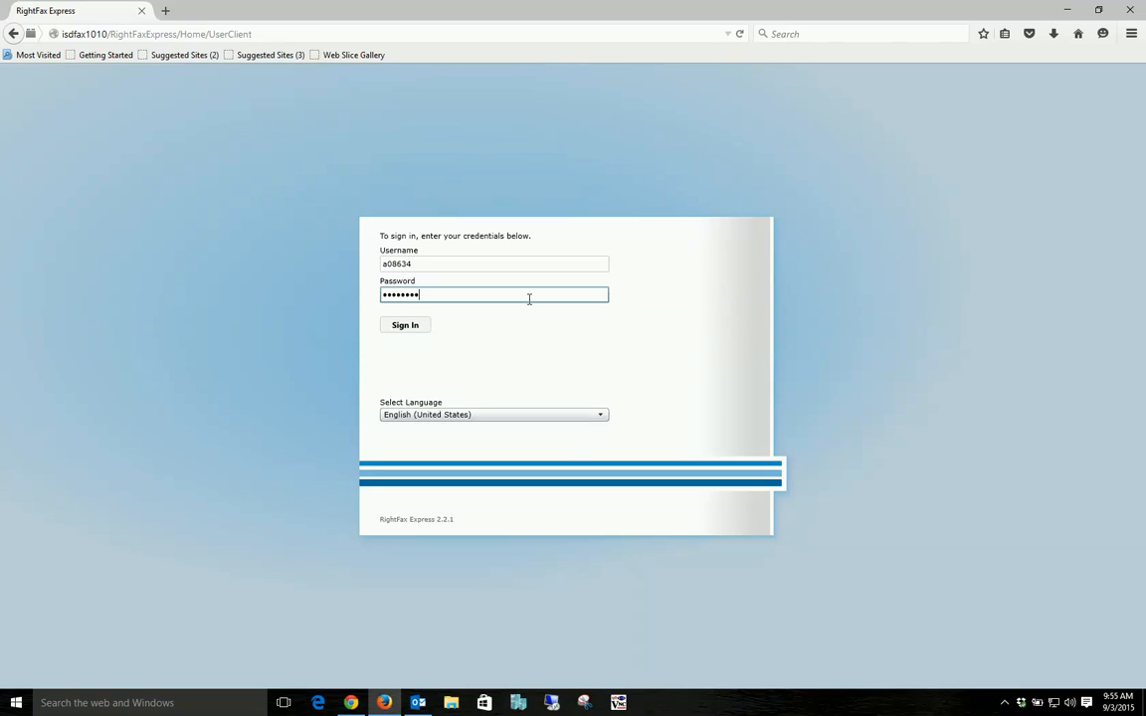
click(404, 325)
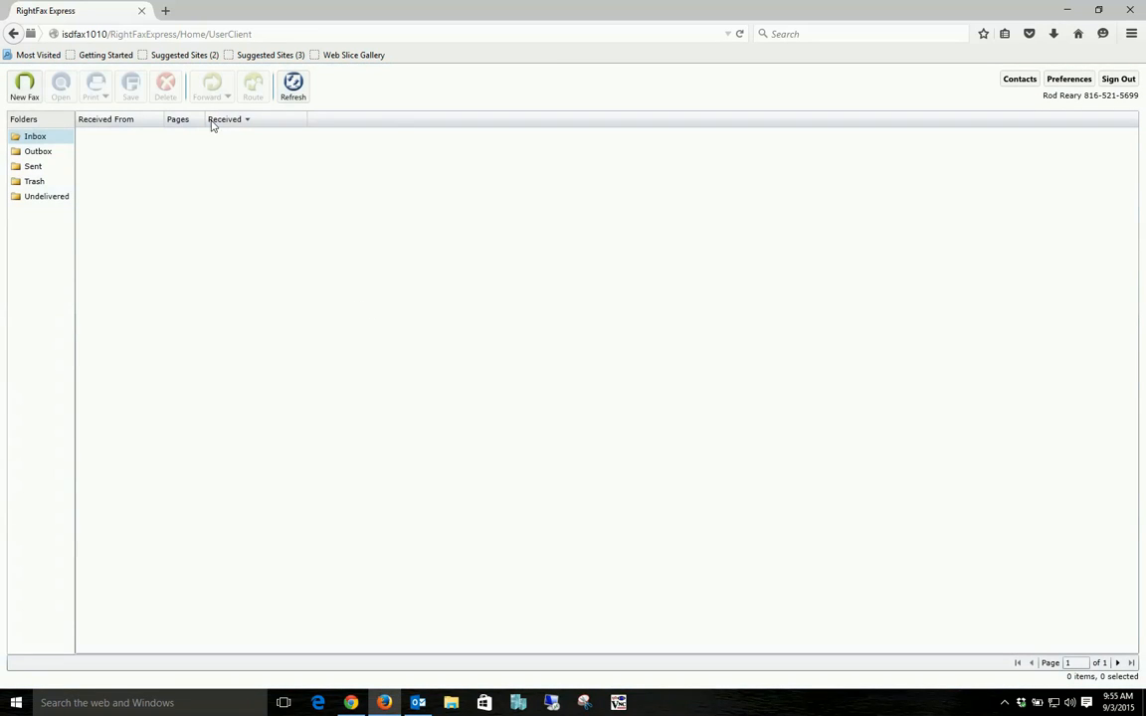
mouse_move(1070, 79)
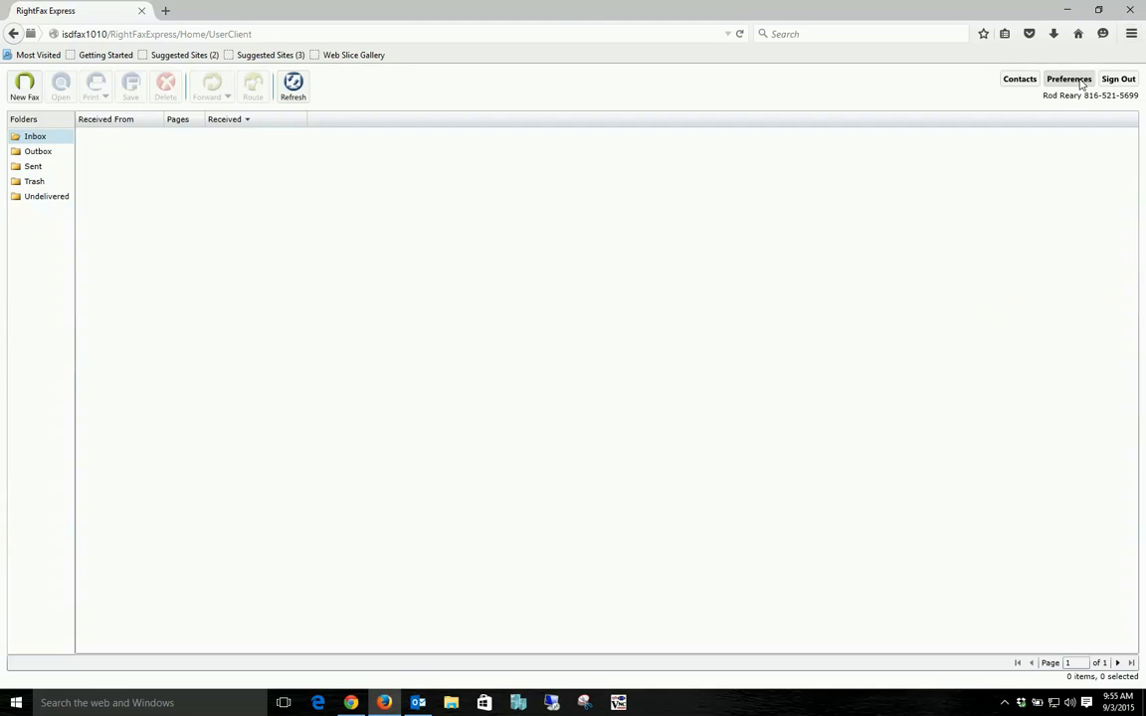
click(1068, 79)
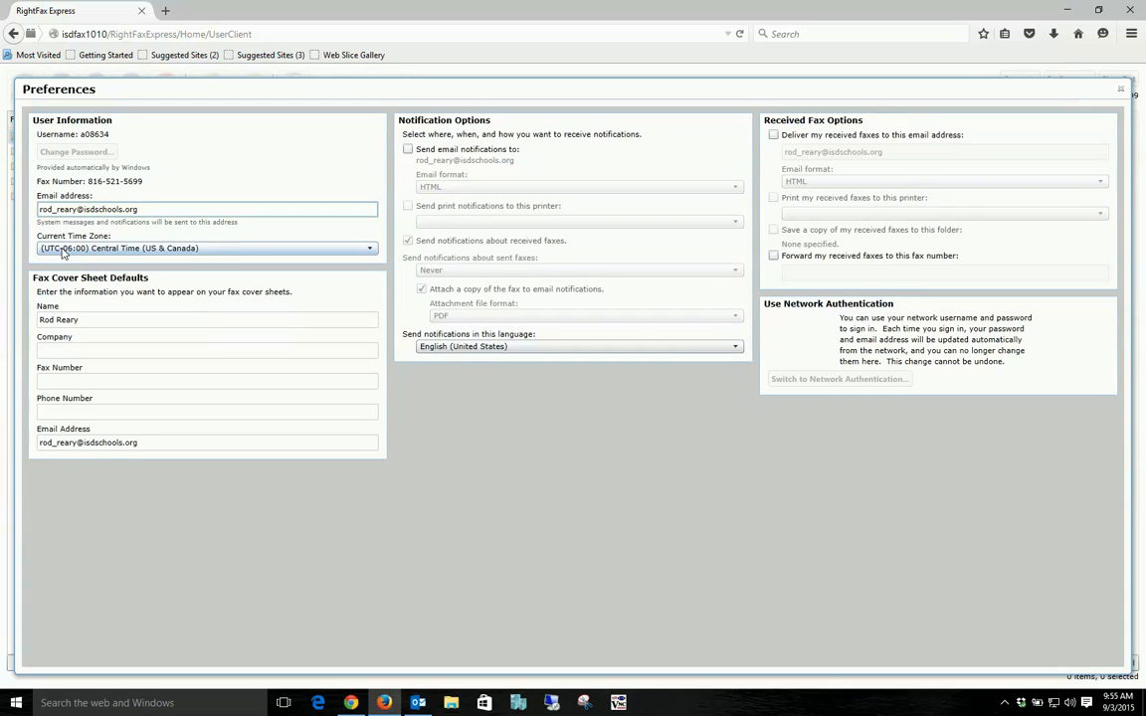
mouse_move(191, 257)
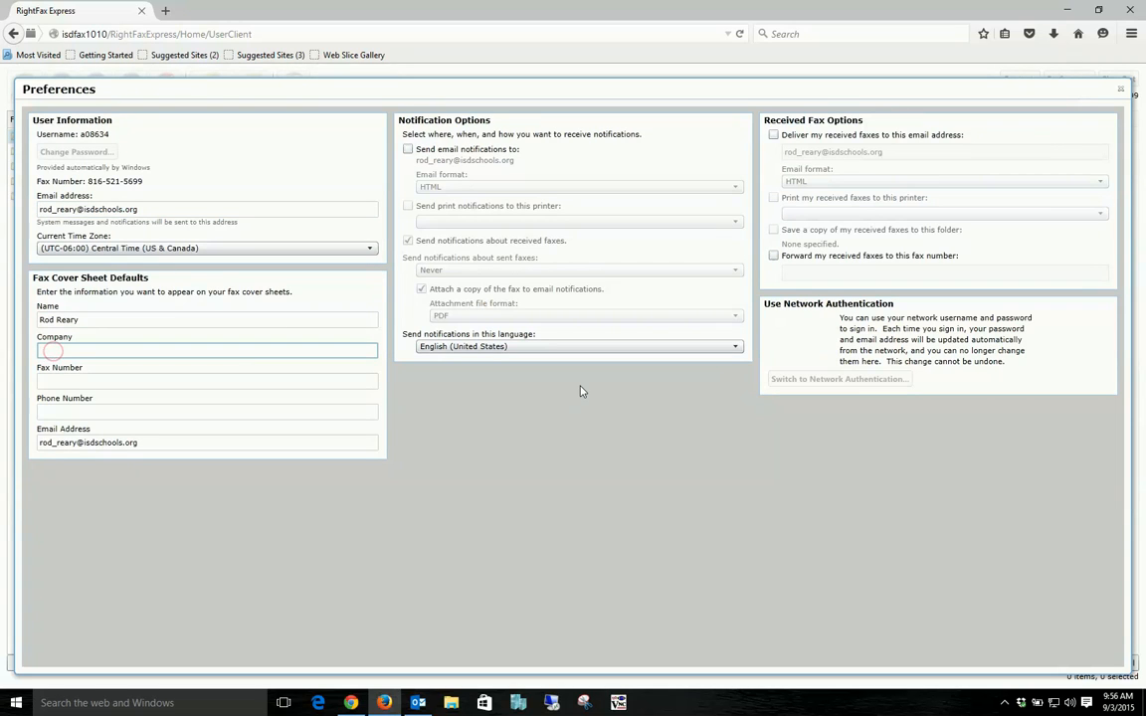
text(Independence)
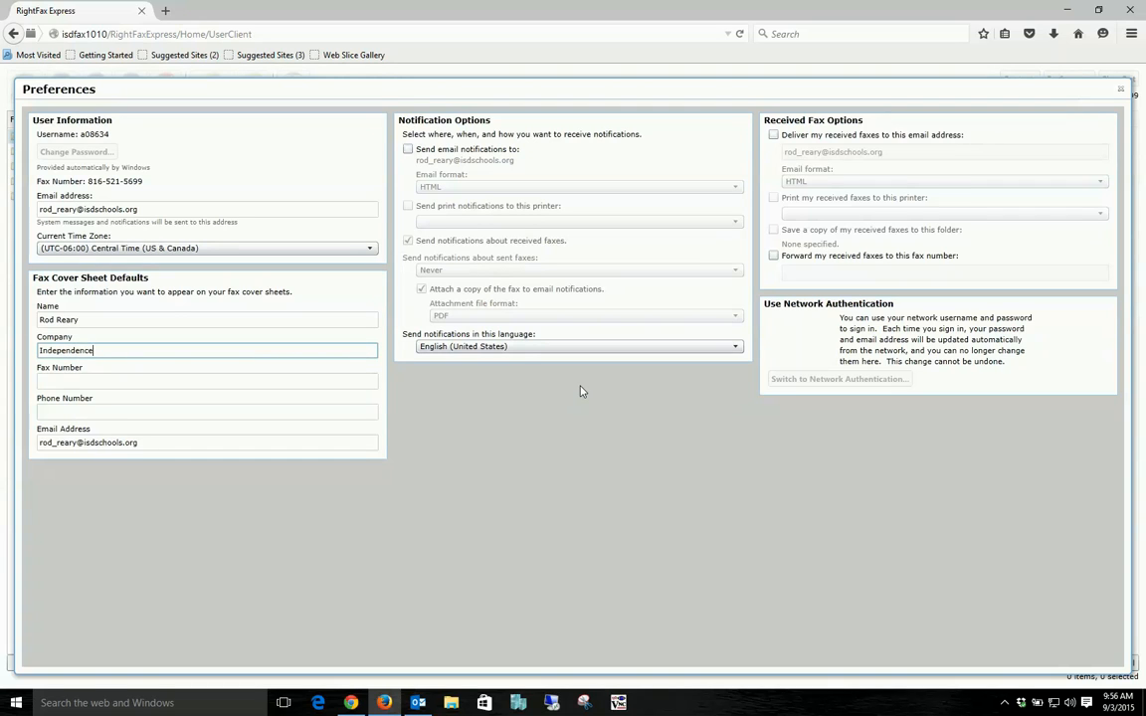
text(School D)
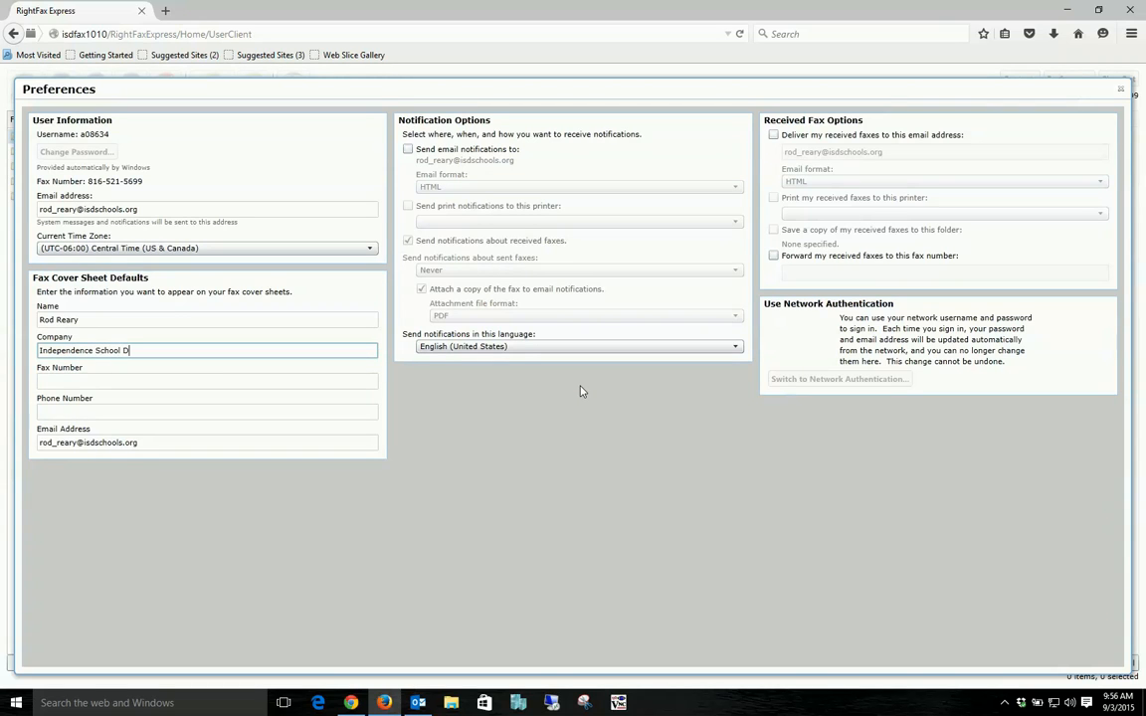
text(istrict)
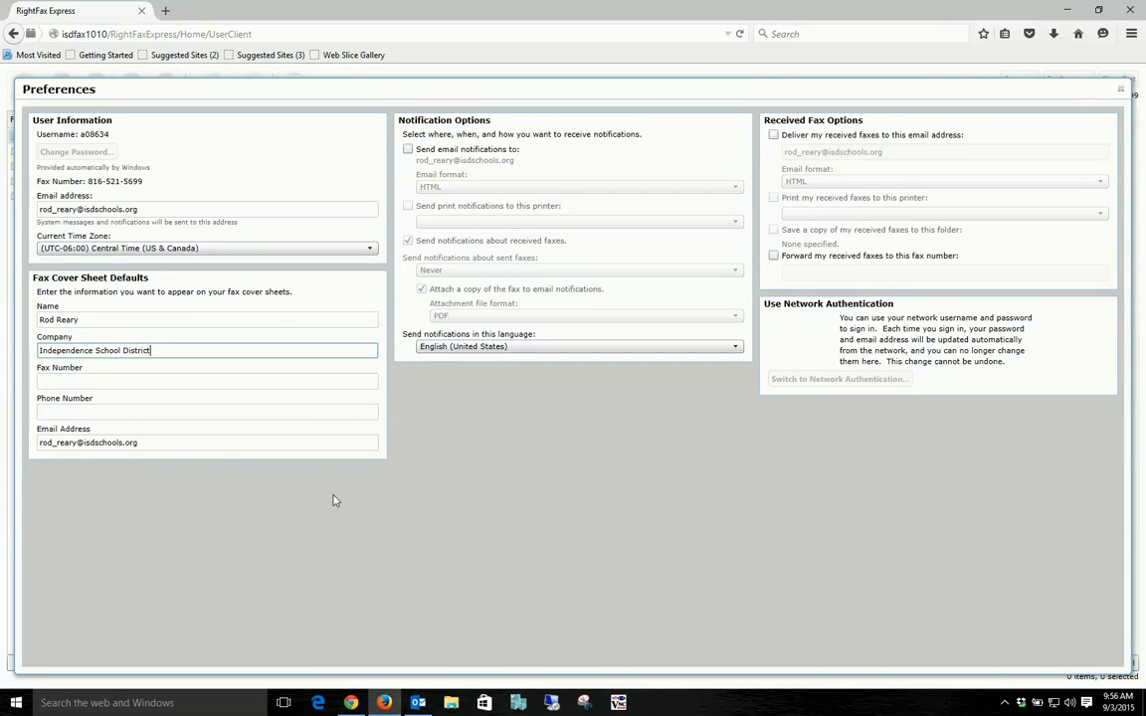
click(165, 381)
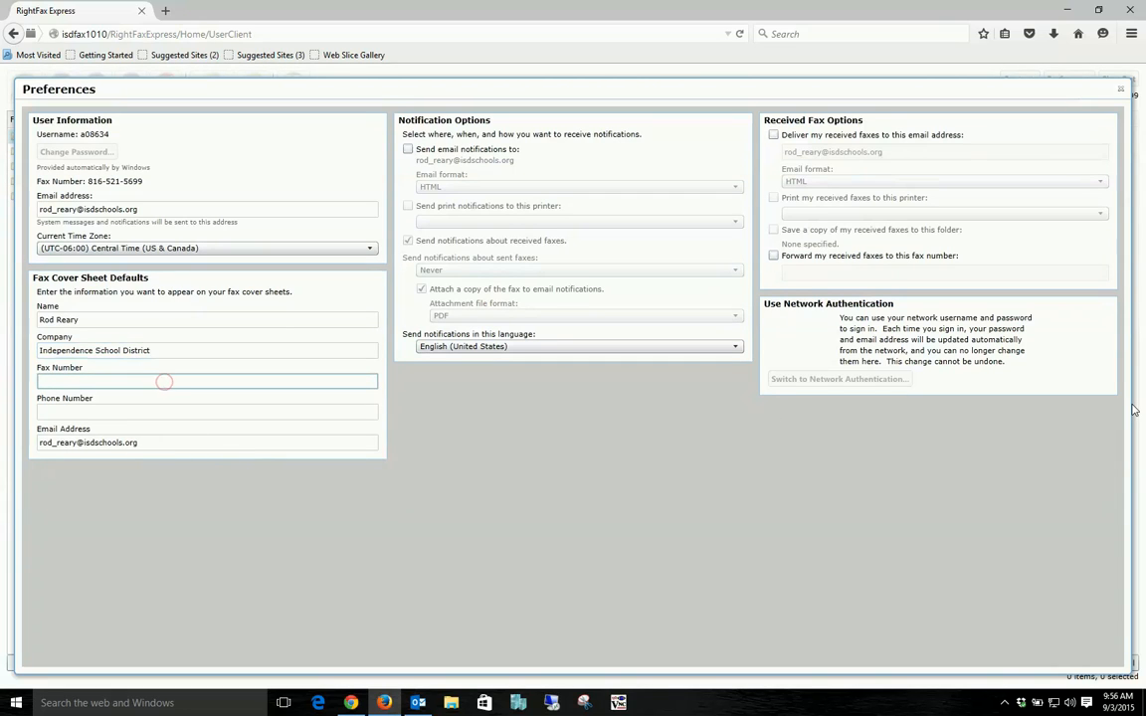
text(816-521-)
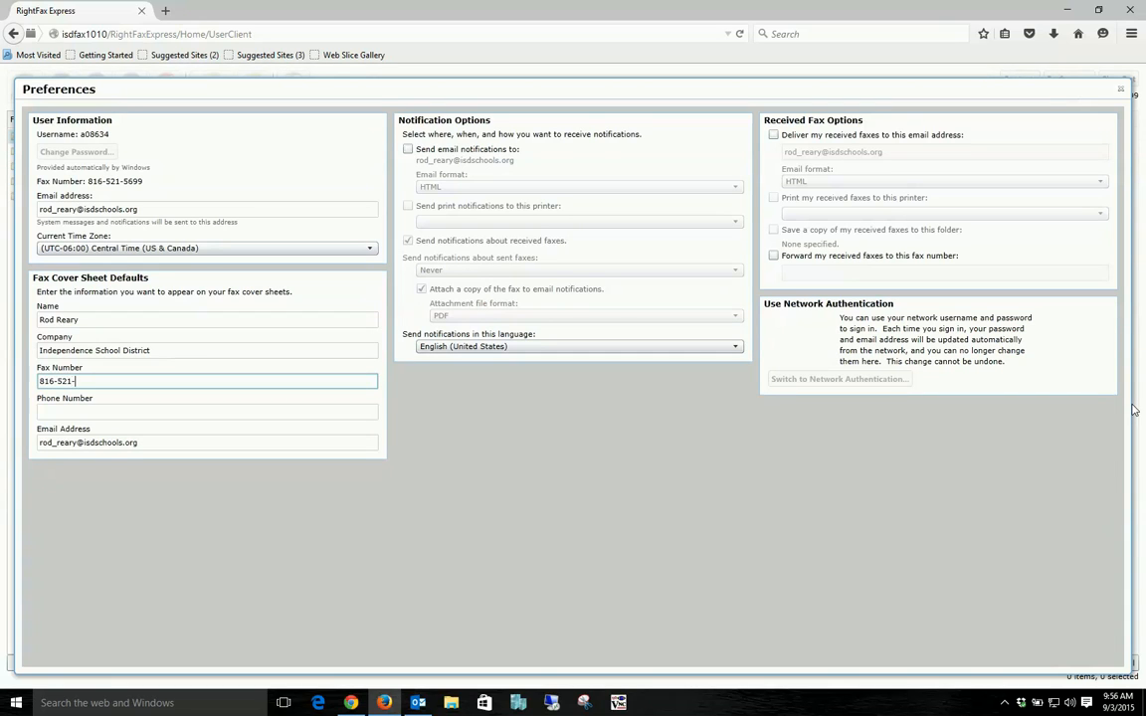
text(5699)
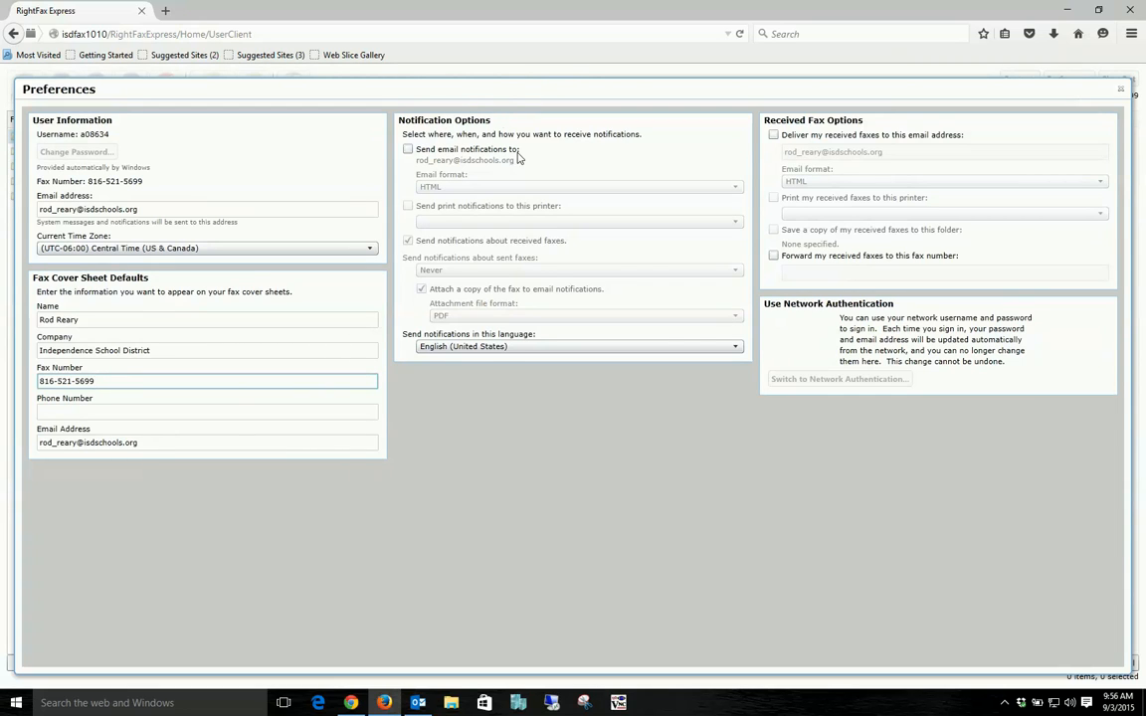
Step: Enable email notifications, reporting sent faxes on success or failure
click(407, 149)
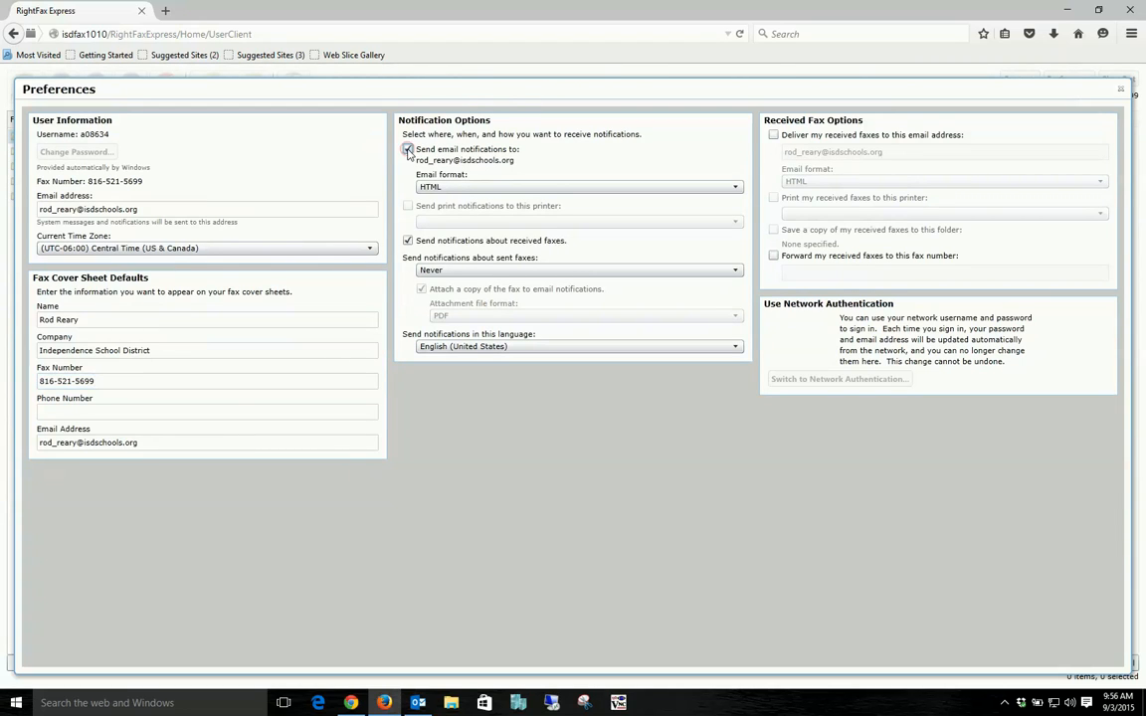
click(408, 149)
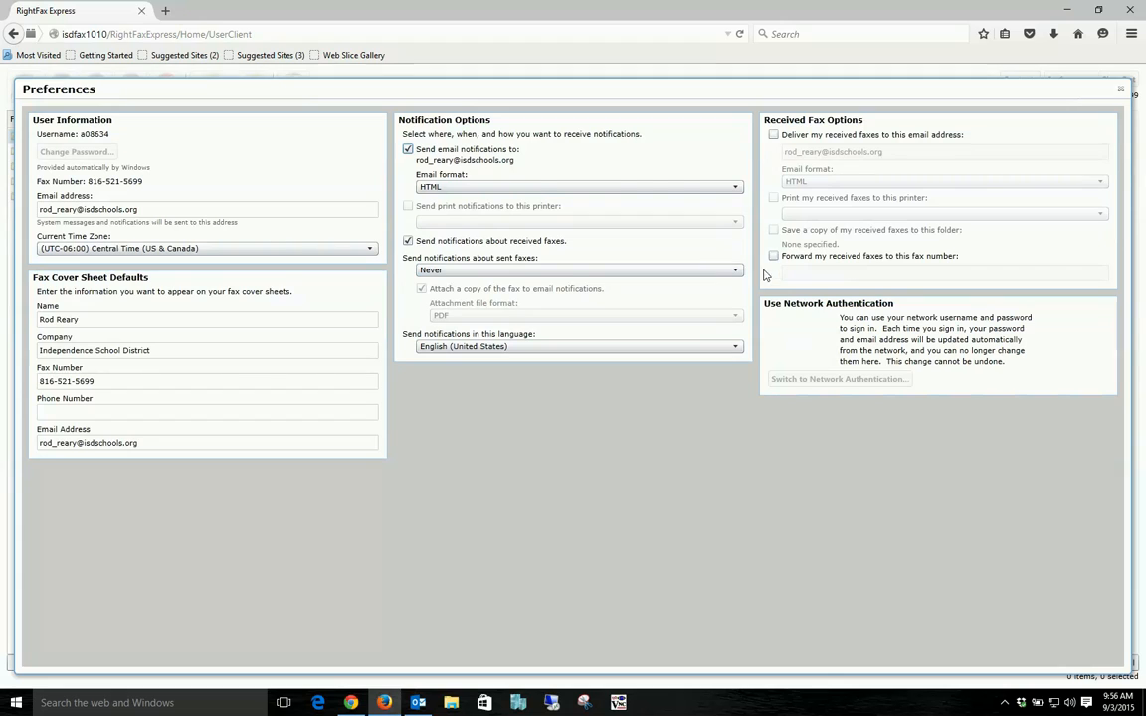
click(735, 269)
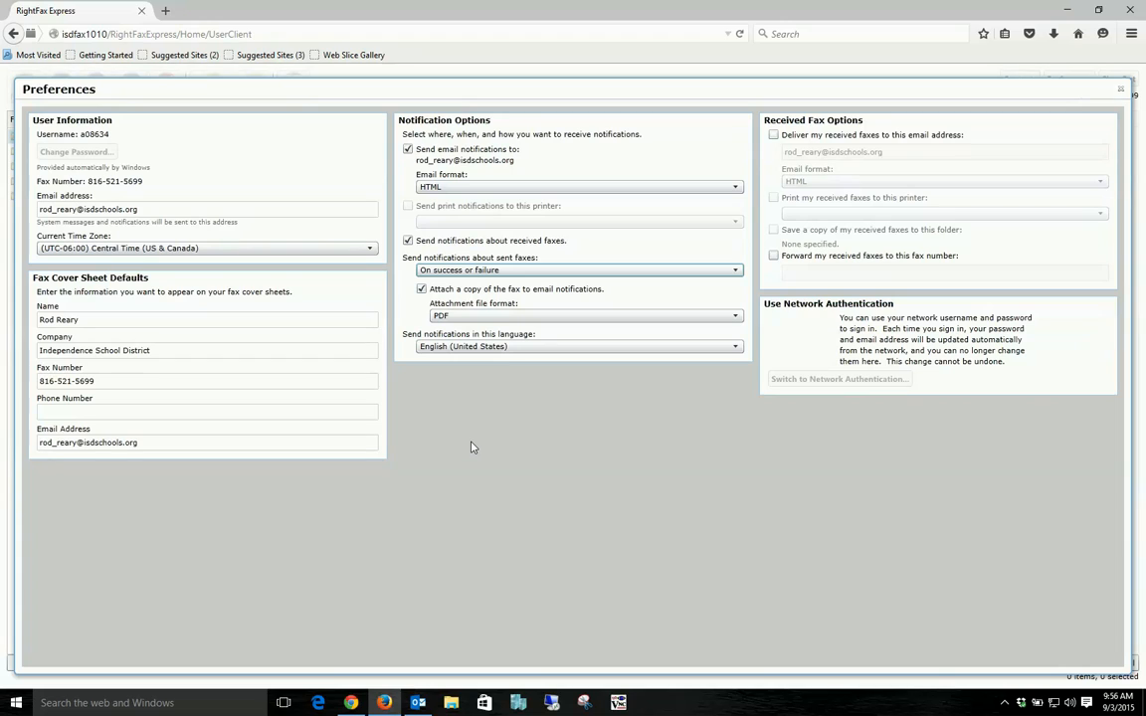
mouse_move(472, 461)
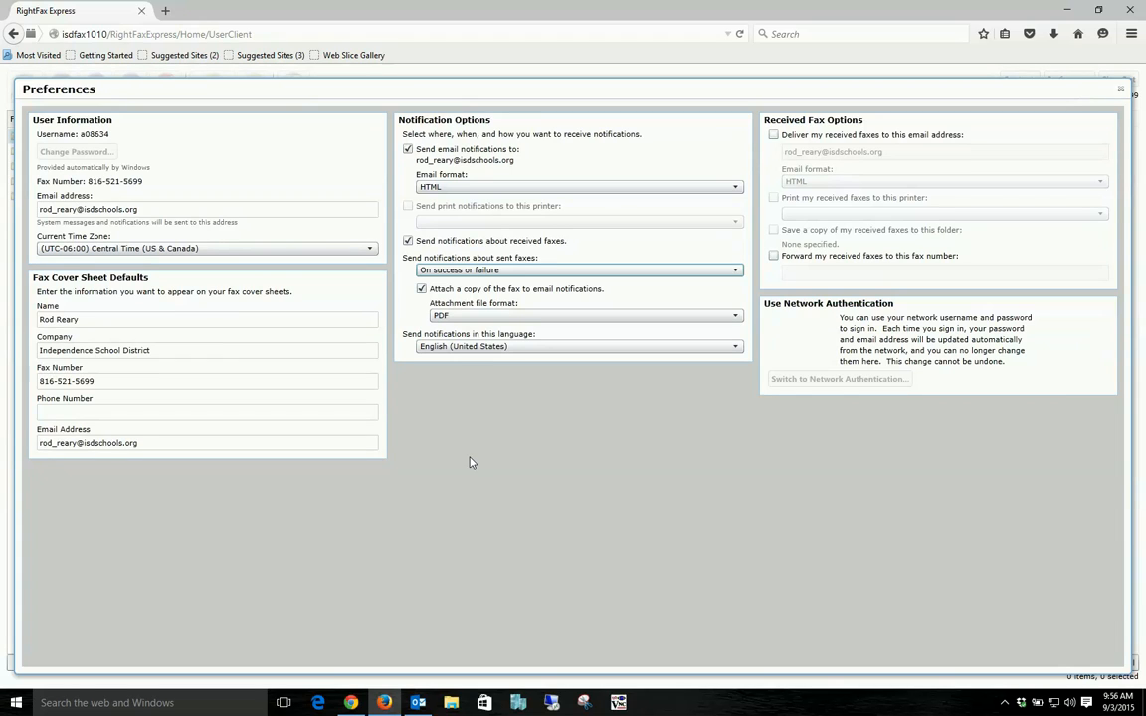
mouse_move(879, 244)
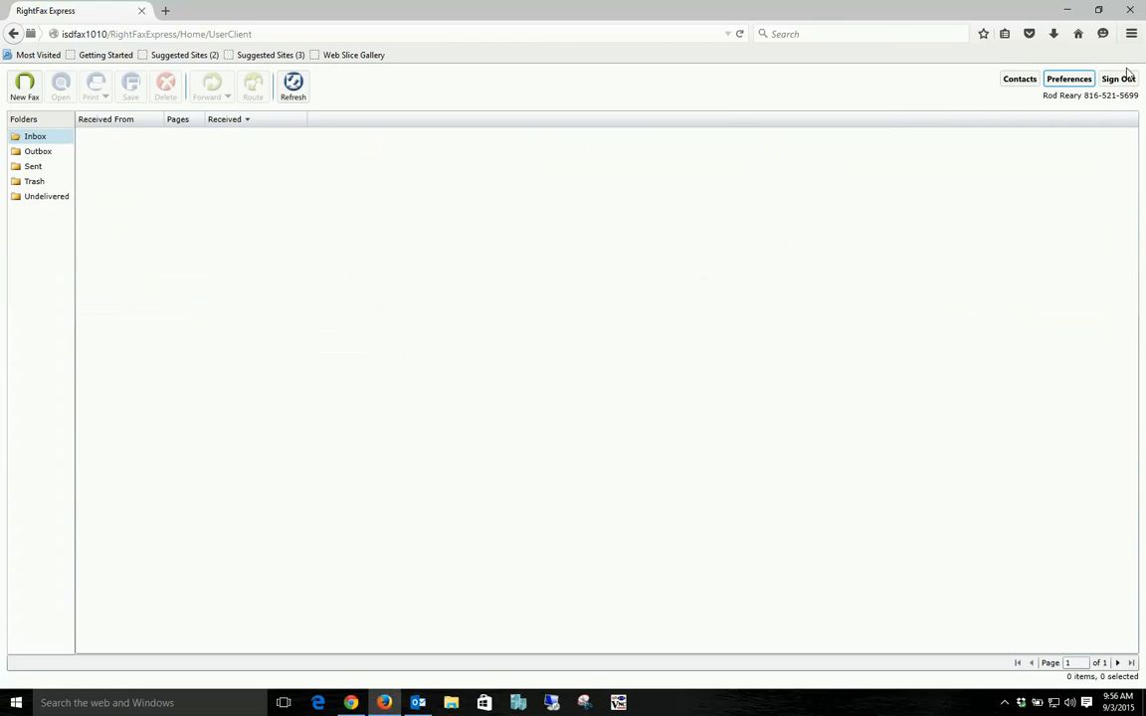
Step: Sign out of the fax account and reveal the hidden notification area icons
click(1109, 75)
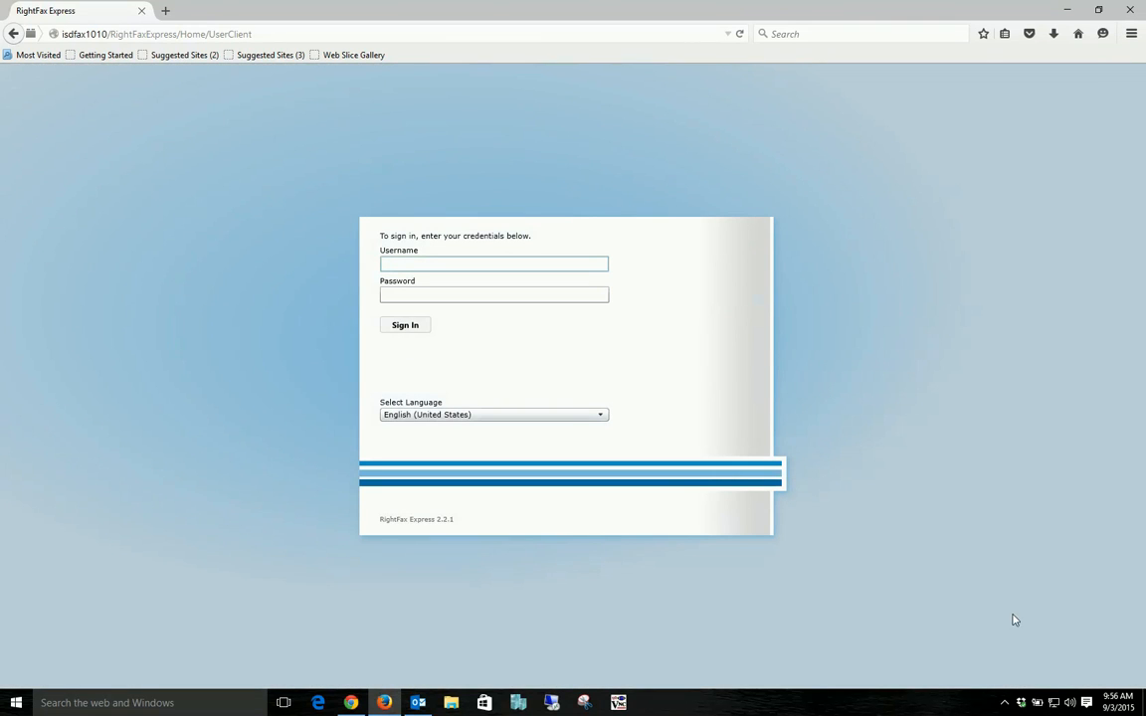
click(1006, 701)
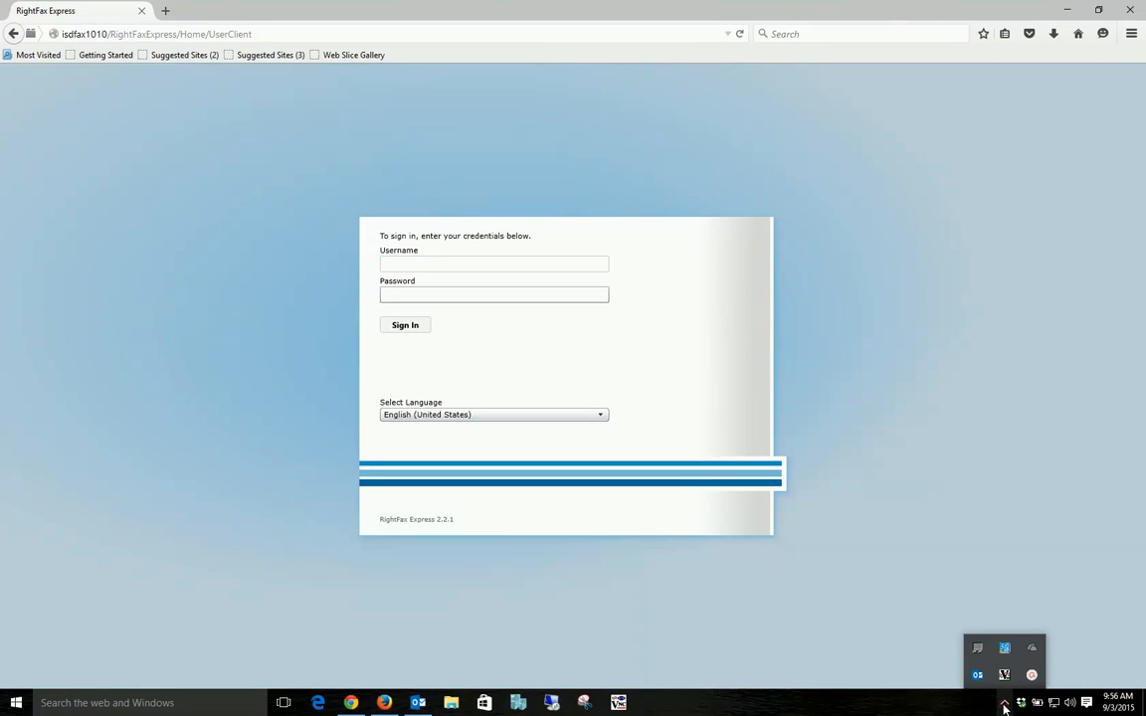